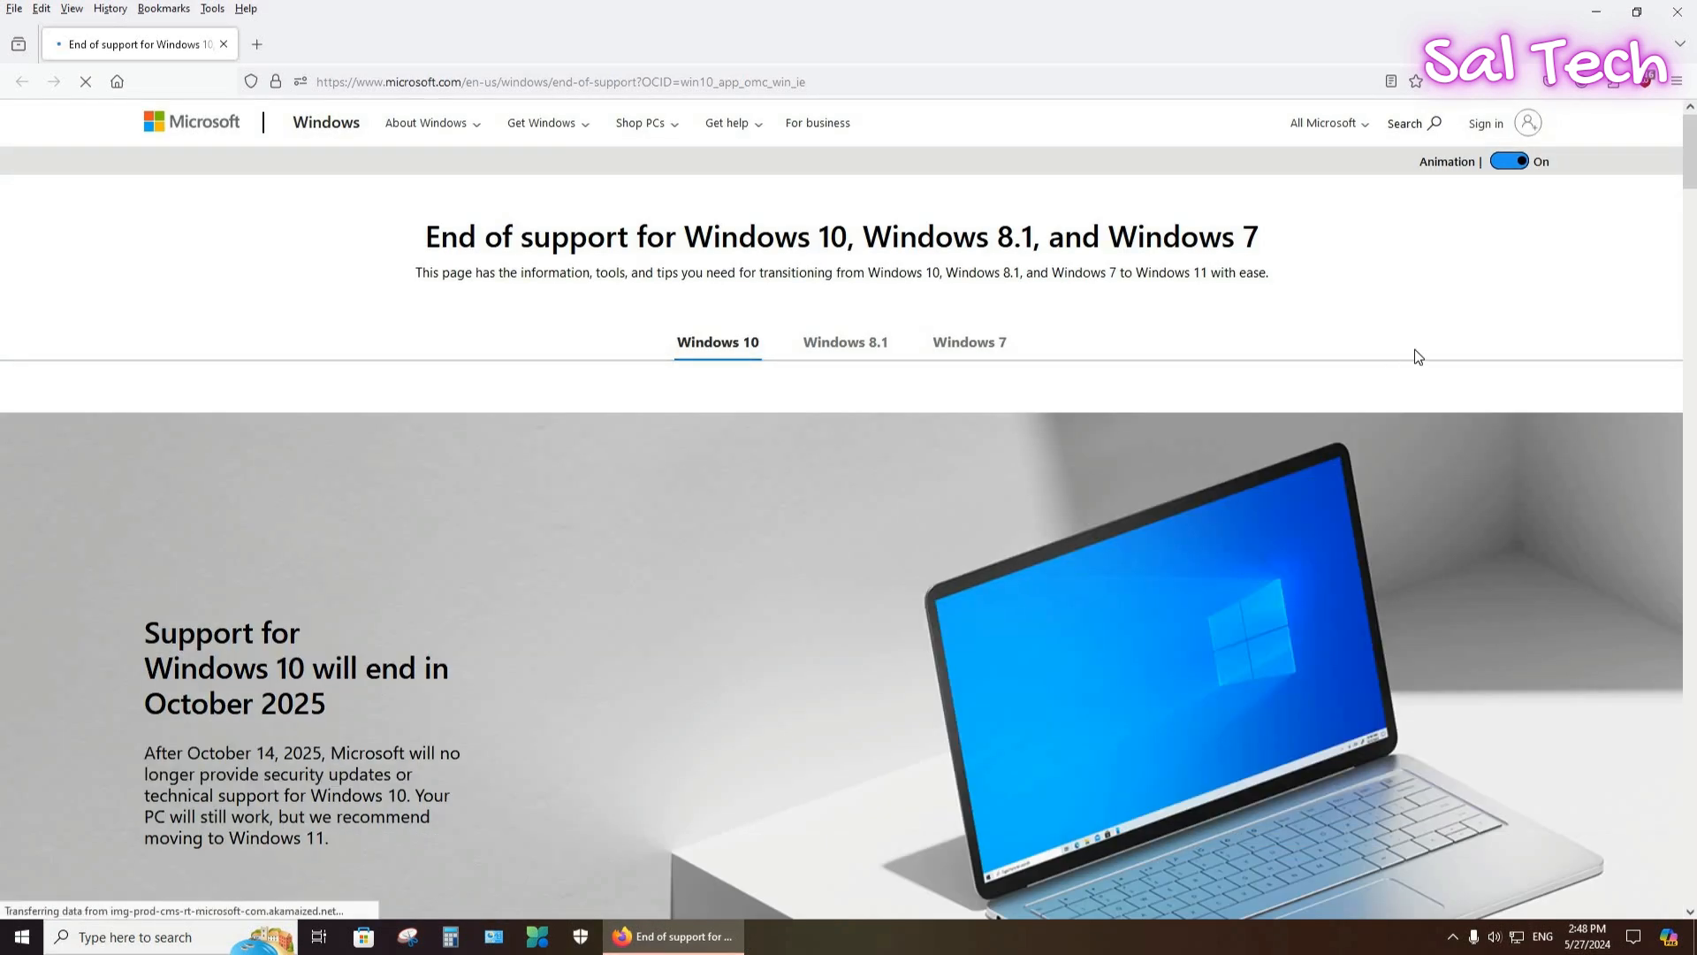
# Scroll down until the 'Support for Windows 10 will end in October 2025' banner is fully visible.
pyautogui.scroll(-3)
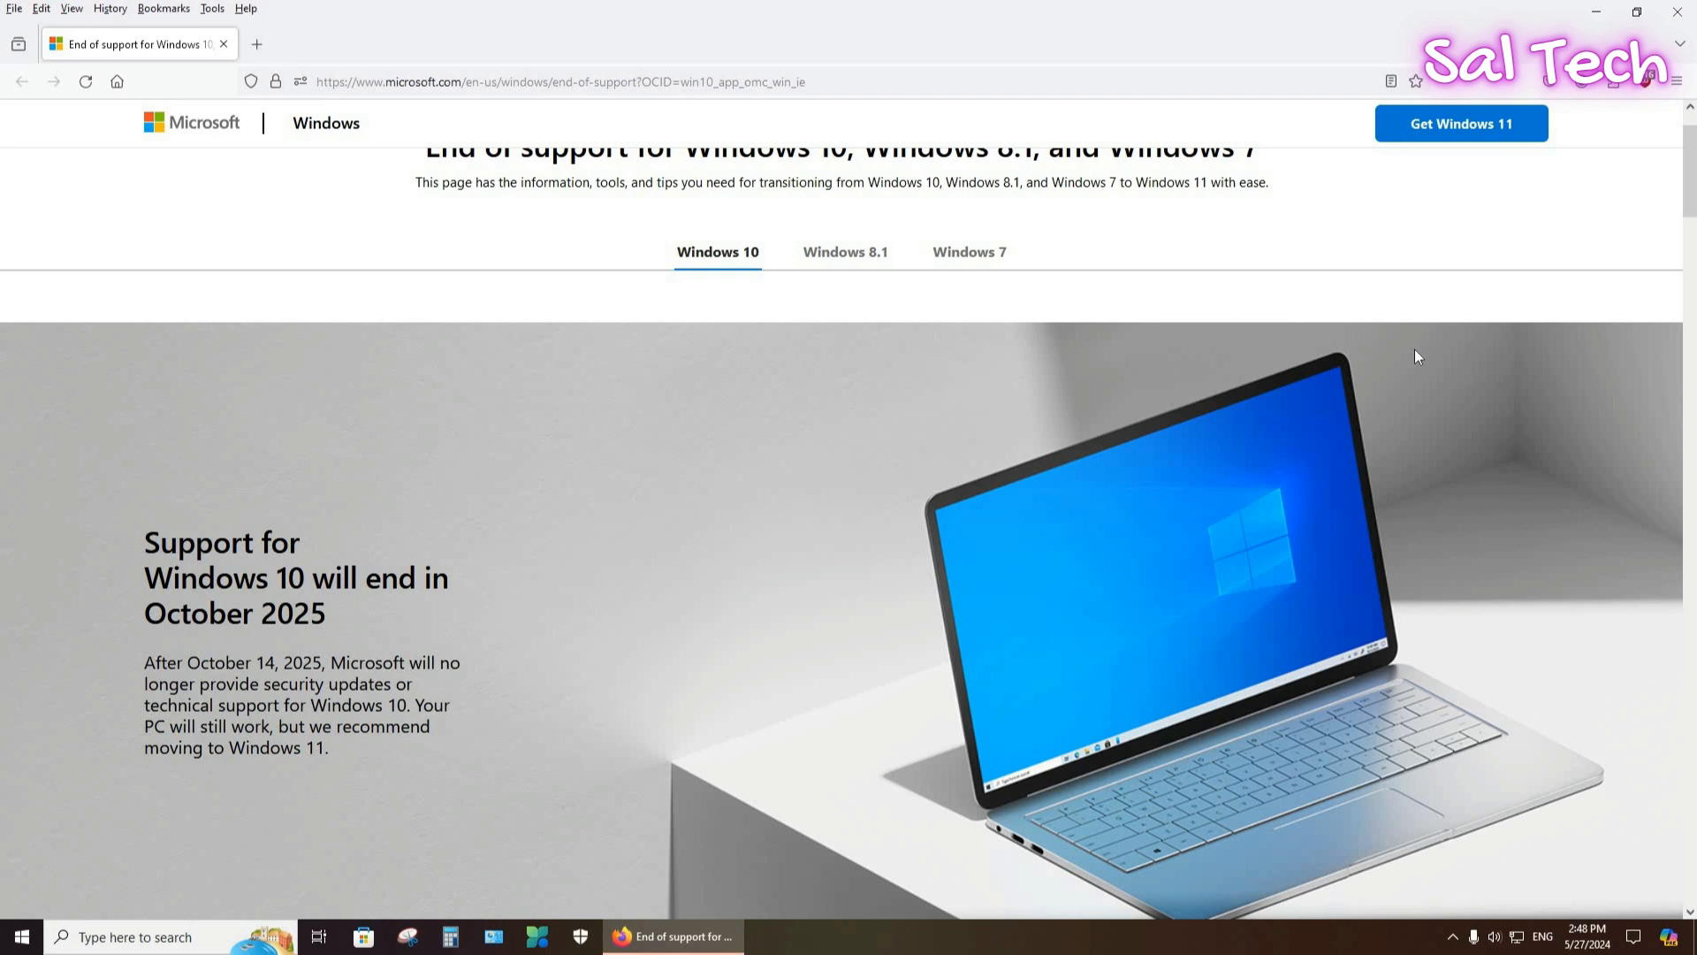
pyautogui.scroll(-3)
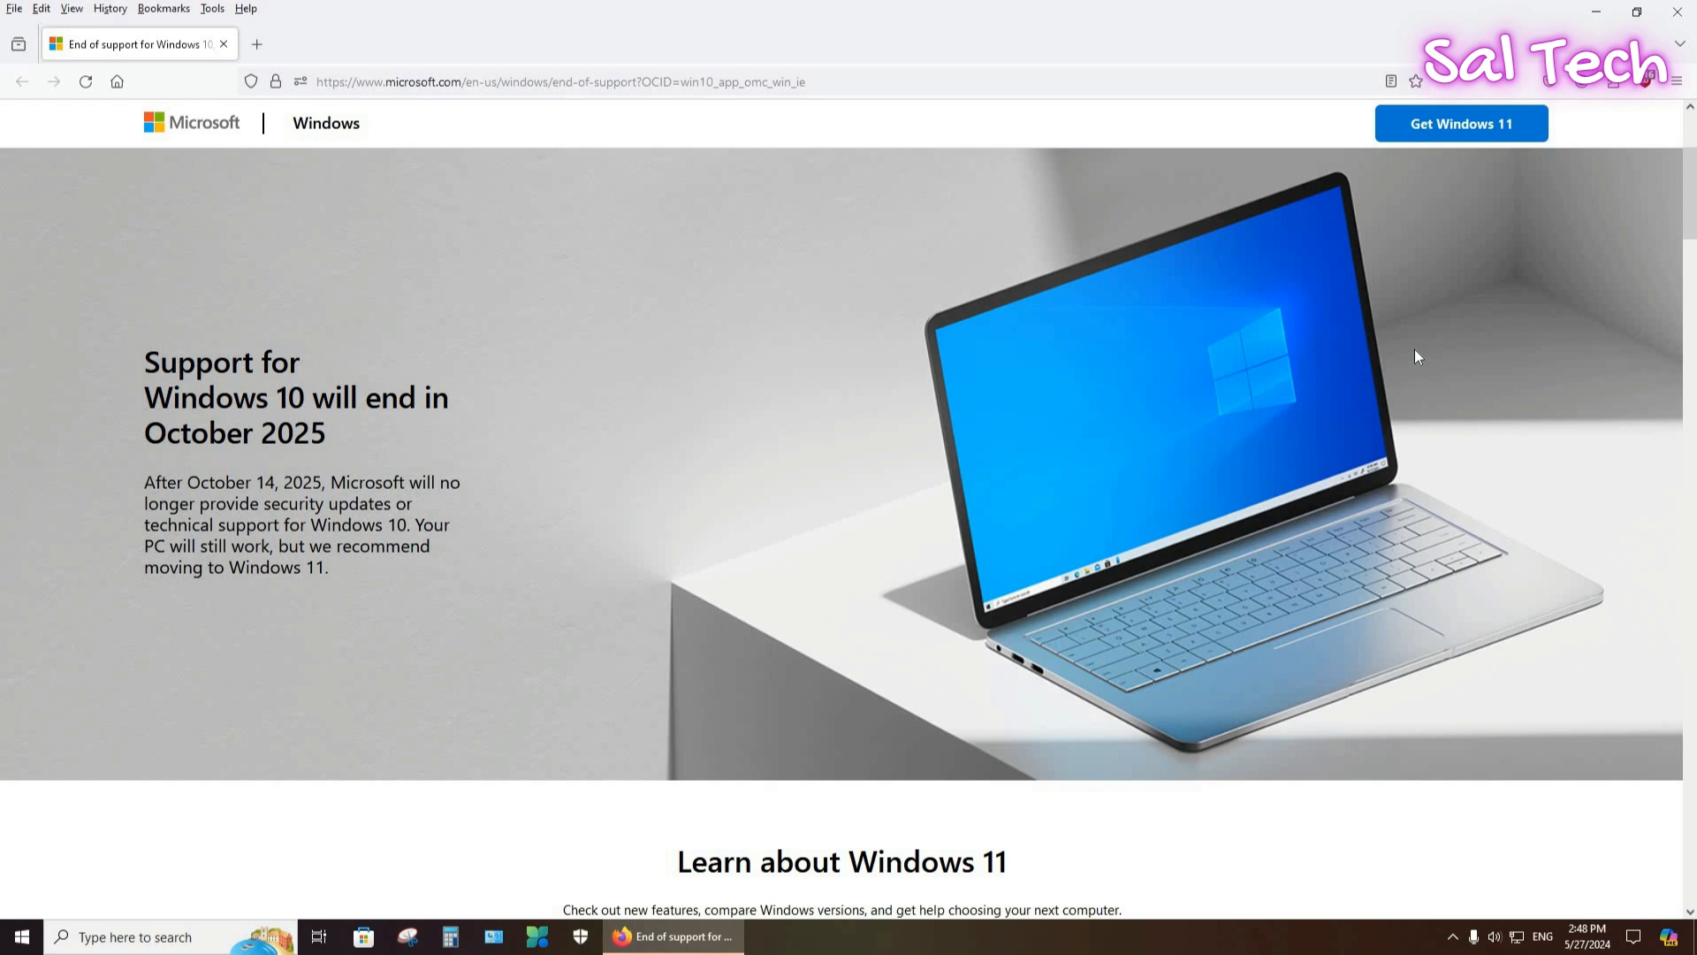
# Scroll past the Learn about Windows 11 and Transfer data sections.
pyautogui.scroll(-3)
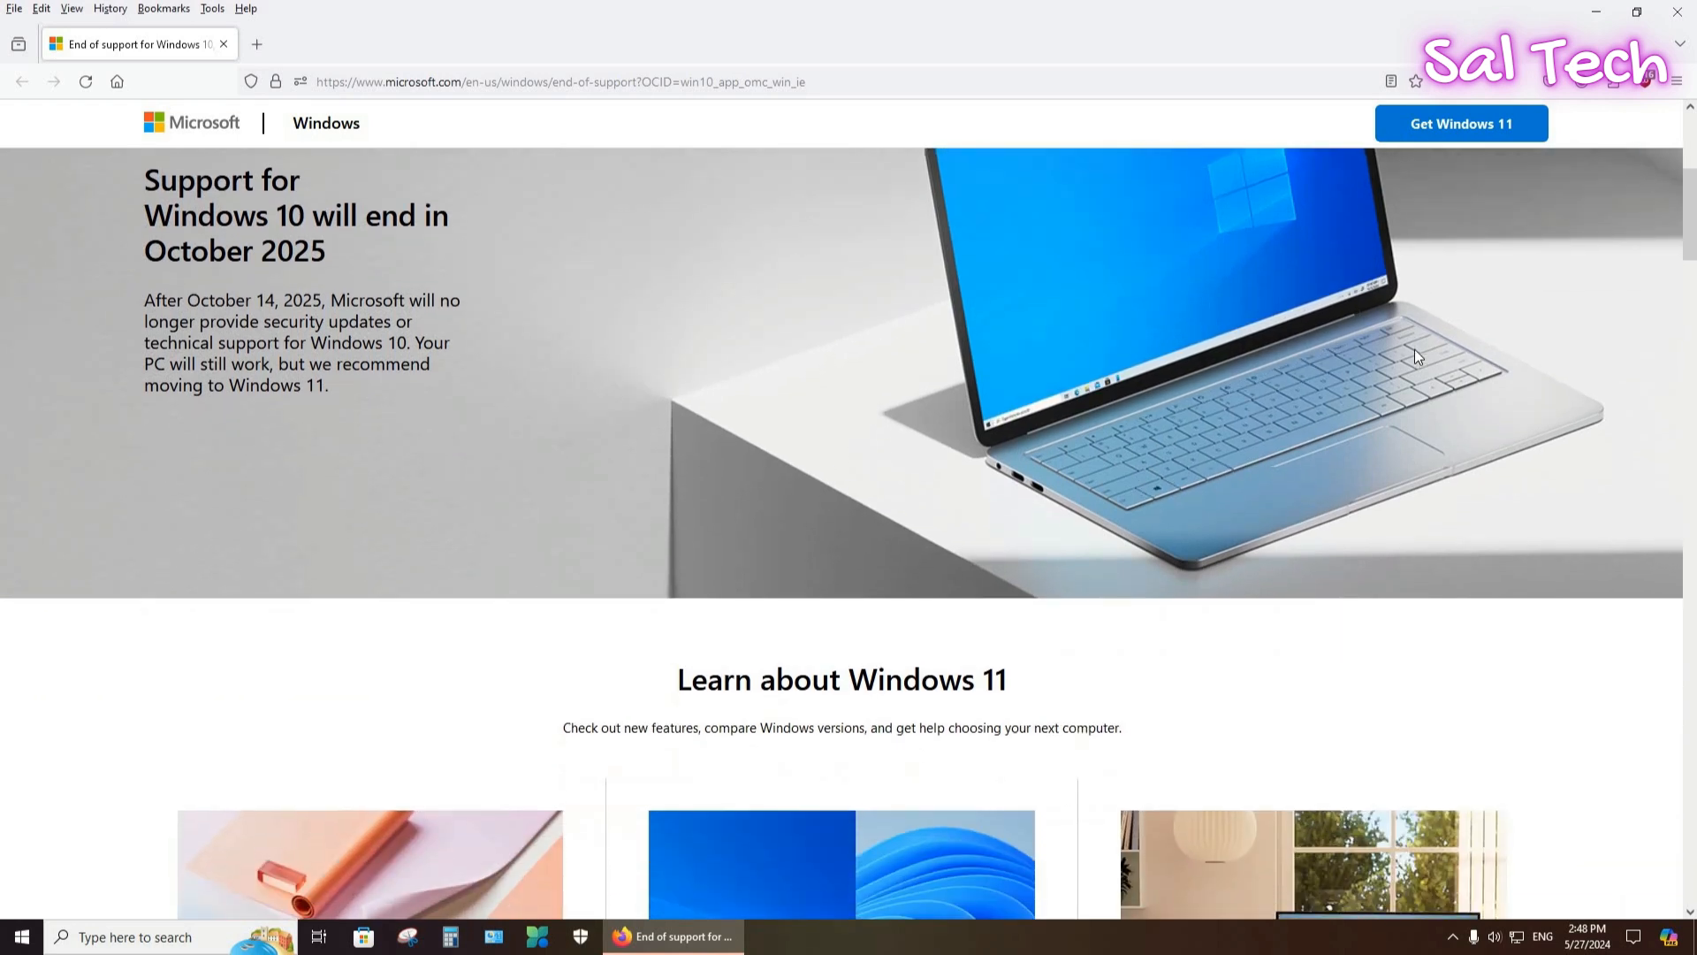
pyautogui.scroll(-3)
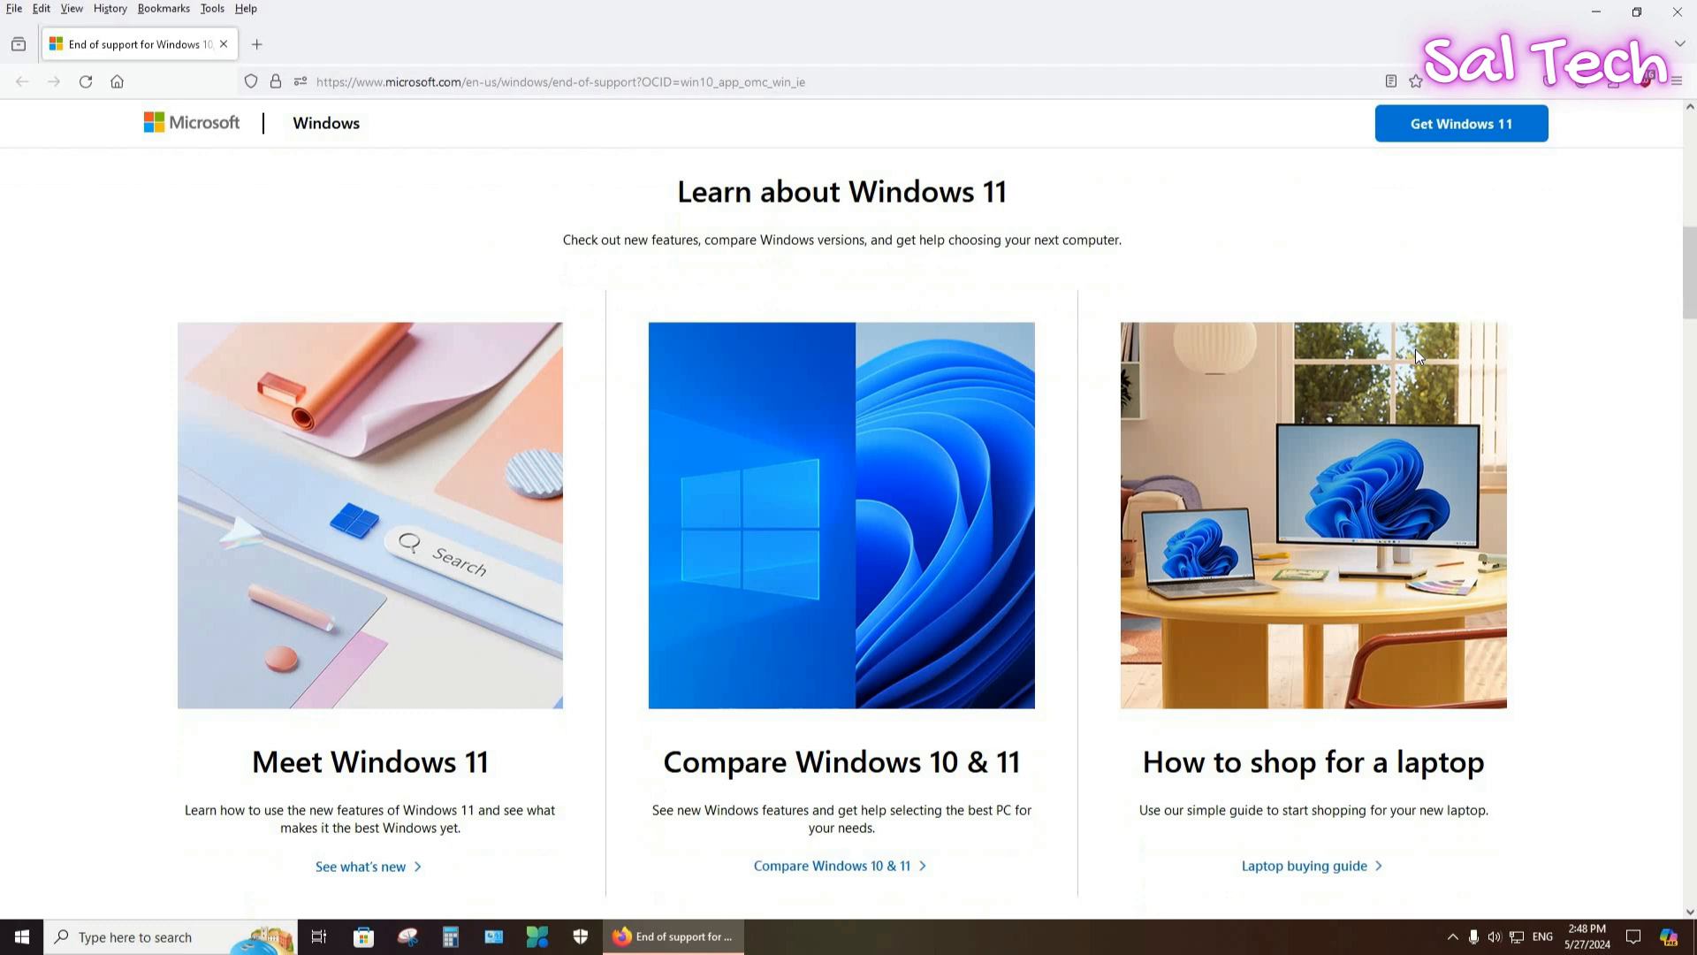
pyautogui.scroll(-3)
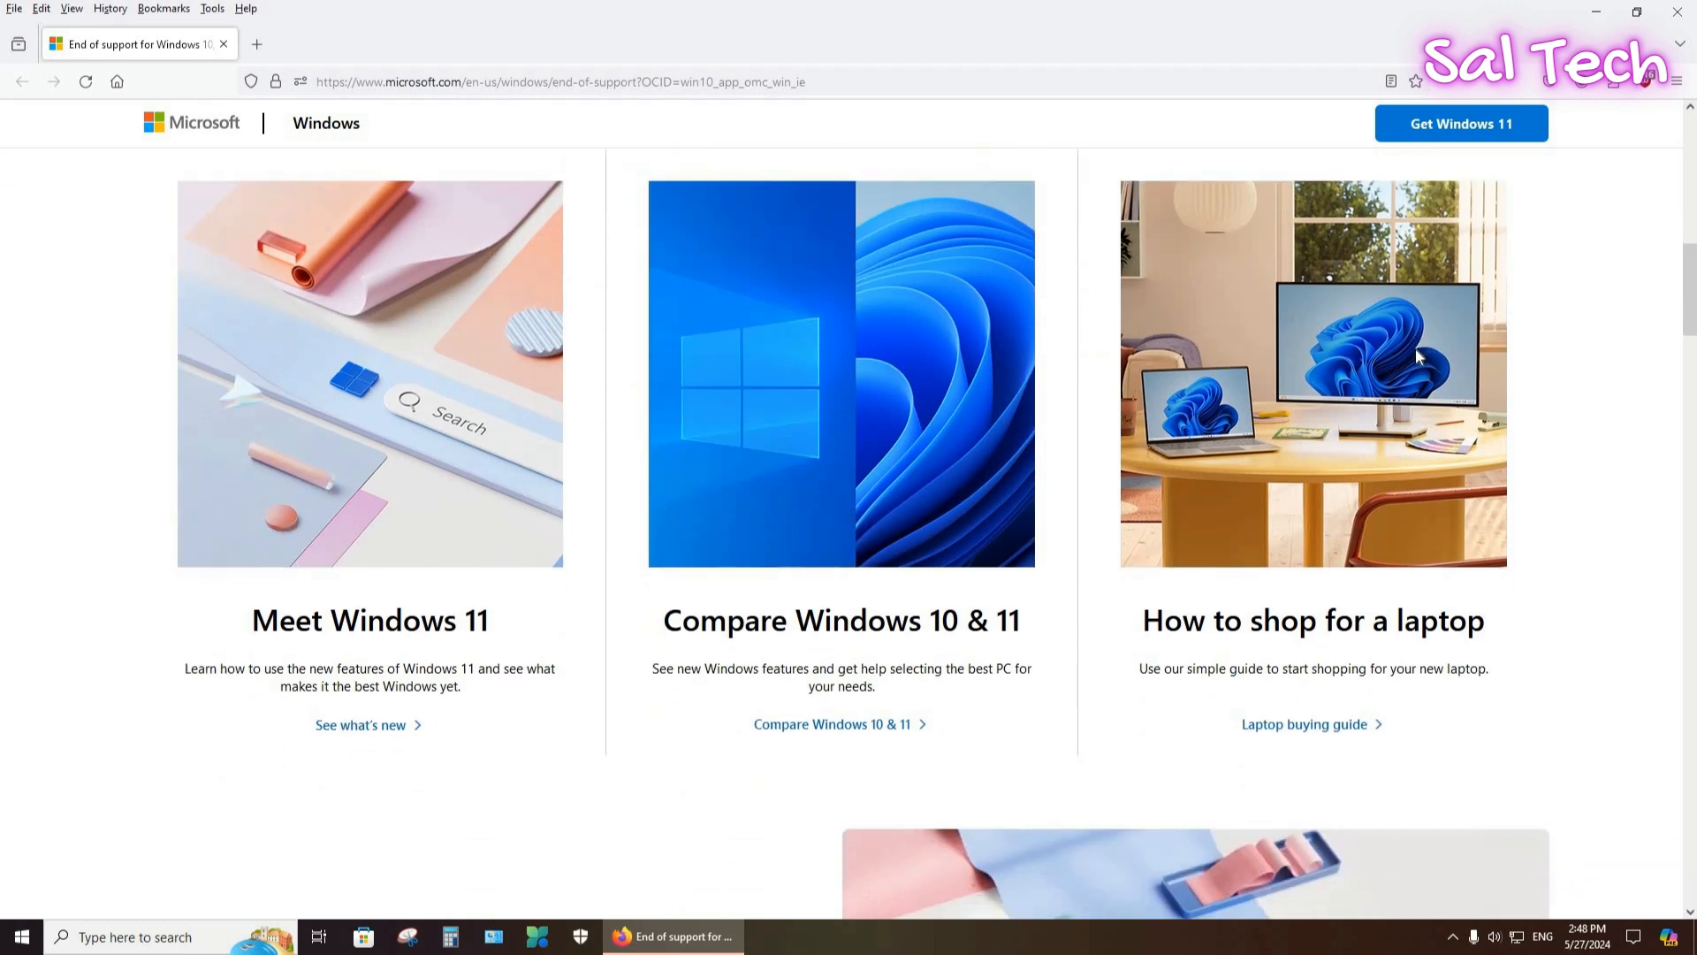
pyautogui.scroll(-3)
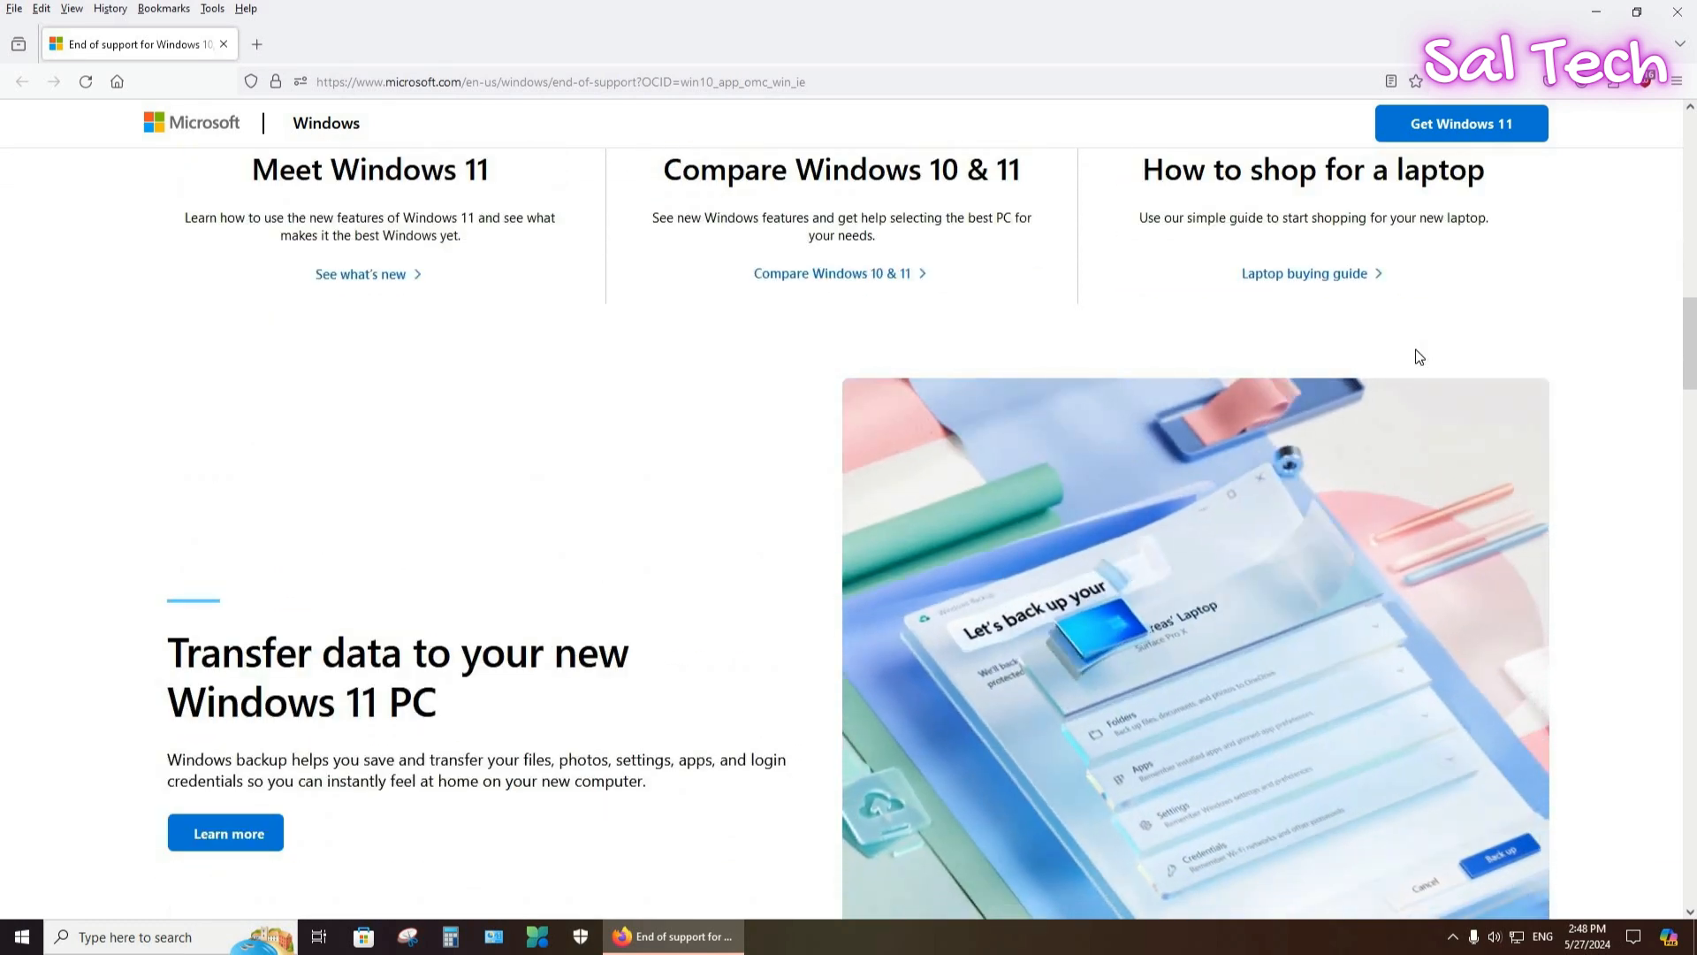
pyautogui.scroll(-3)
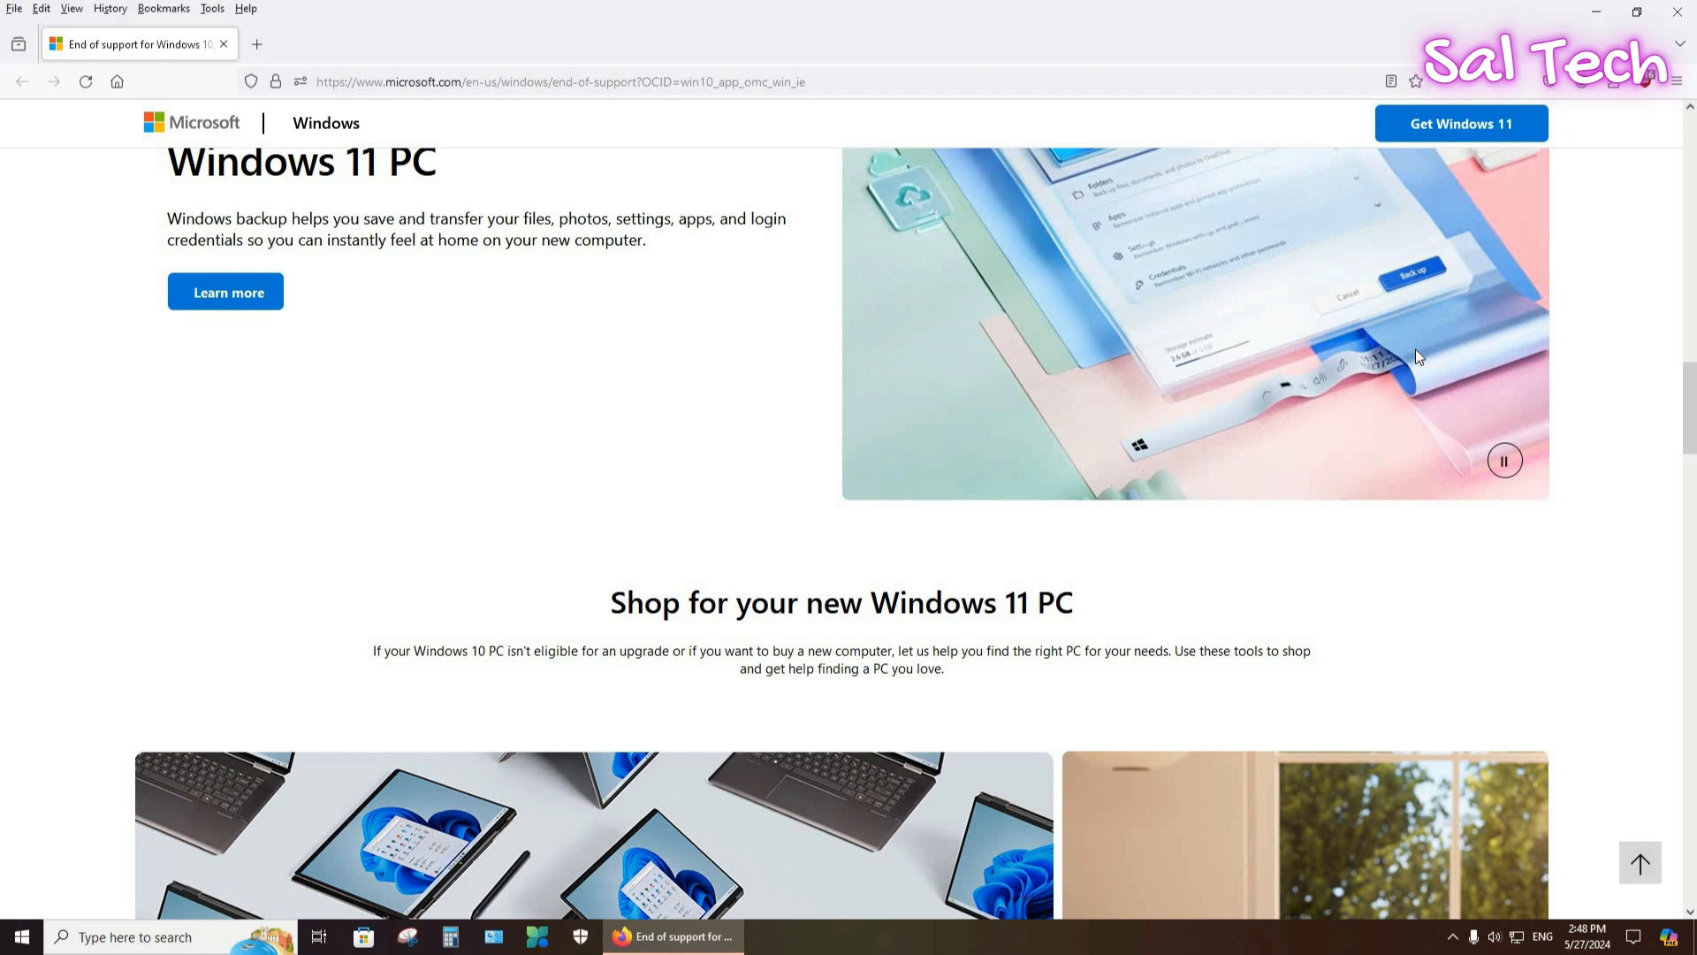
# Scroll through the Shop and Your Windows 10 PC sections to the FAQ list.
pyautogui.scroll(-3)
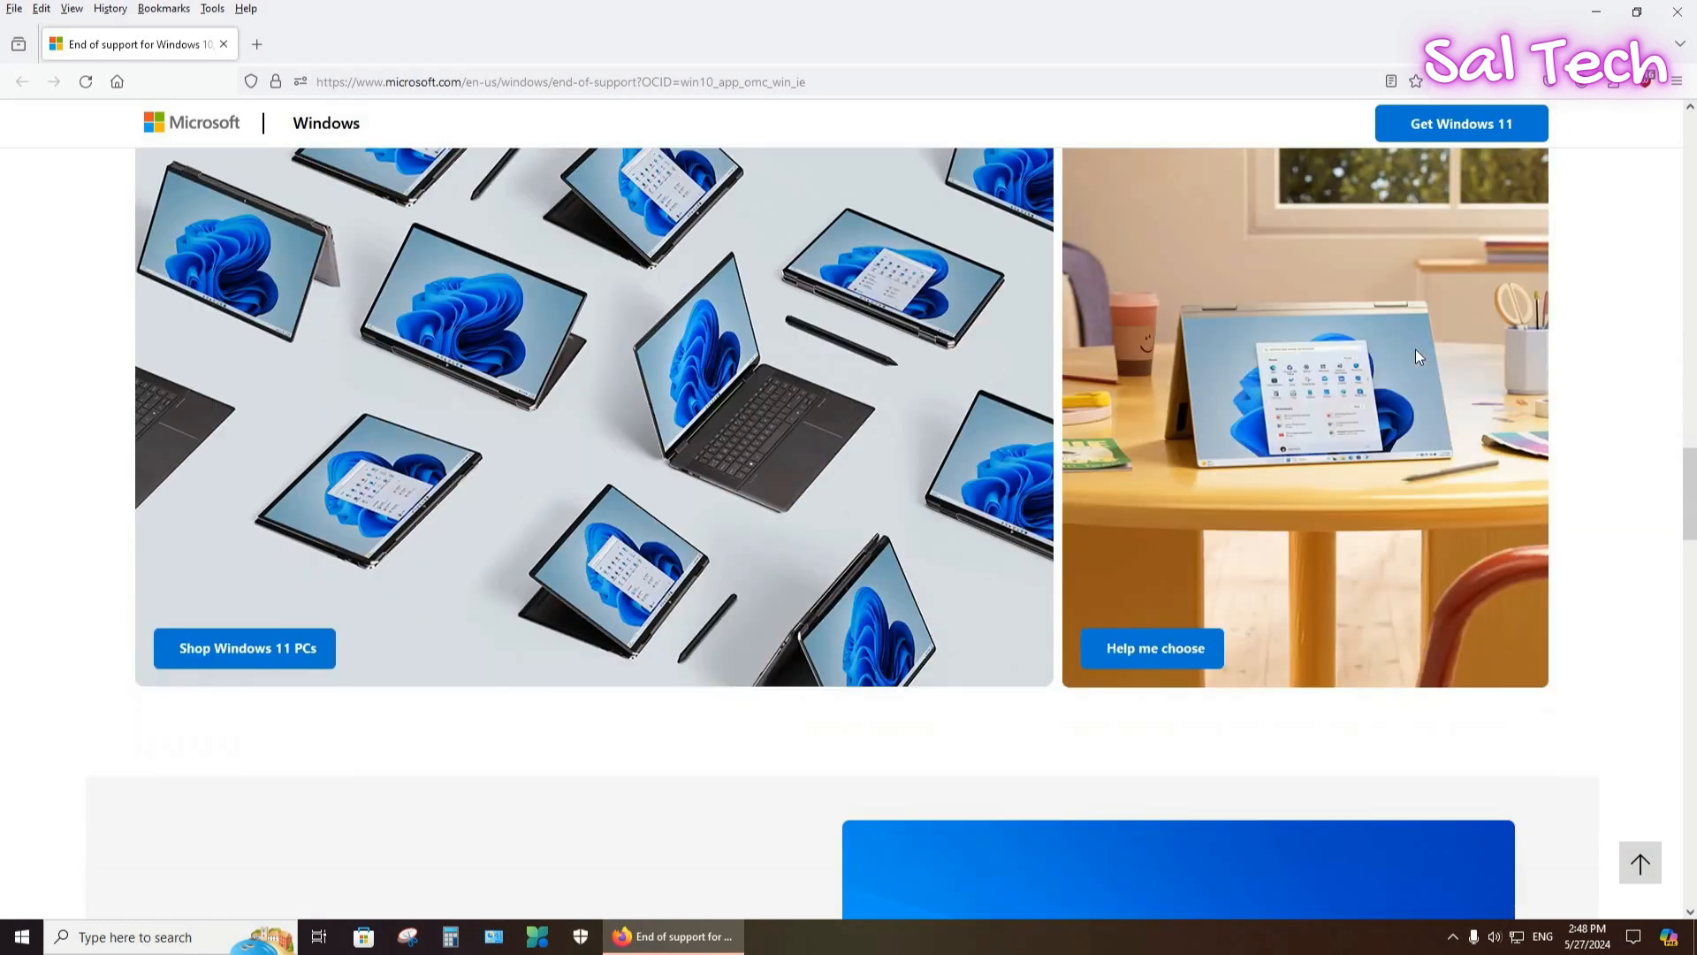
pyautogui.scroll(-3)
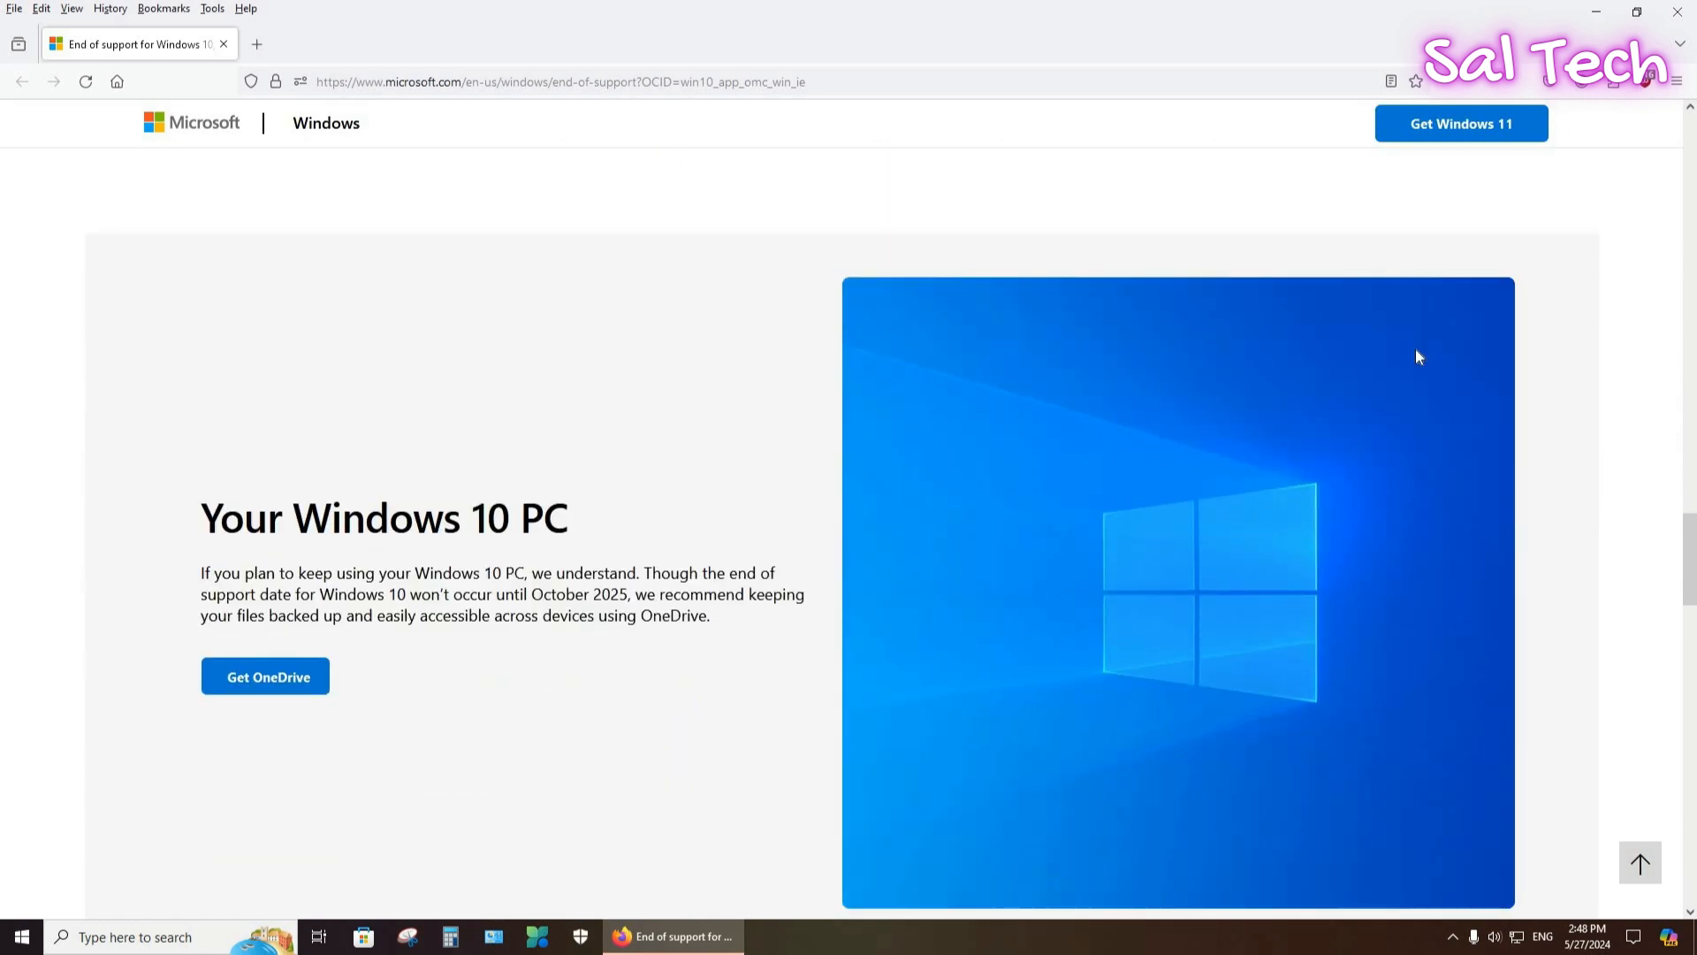
pyautogui.scroll(-3)
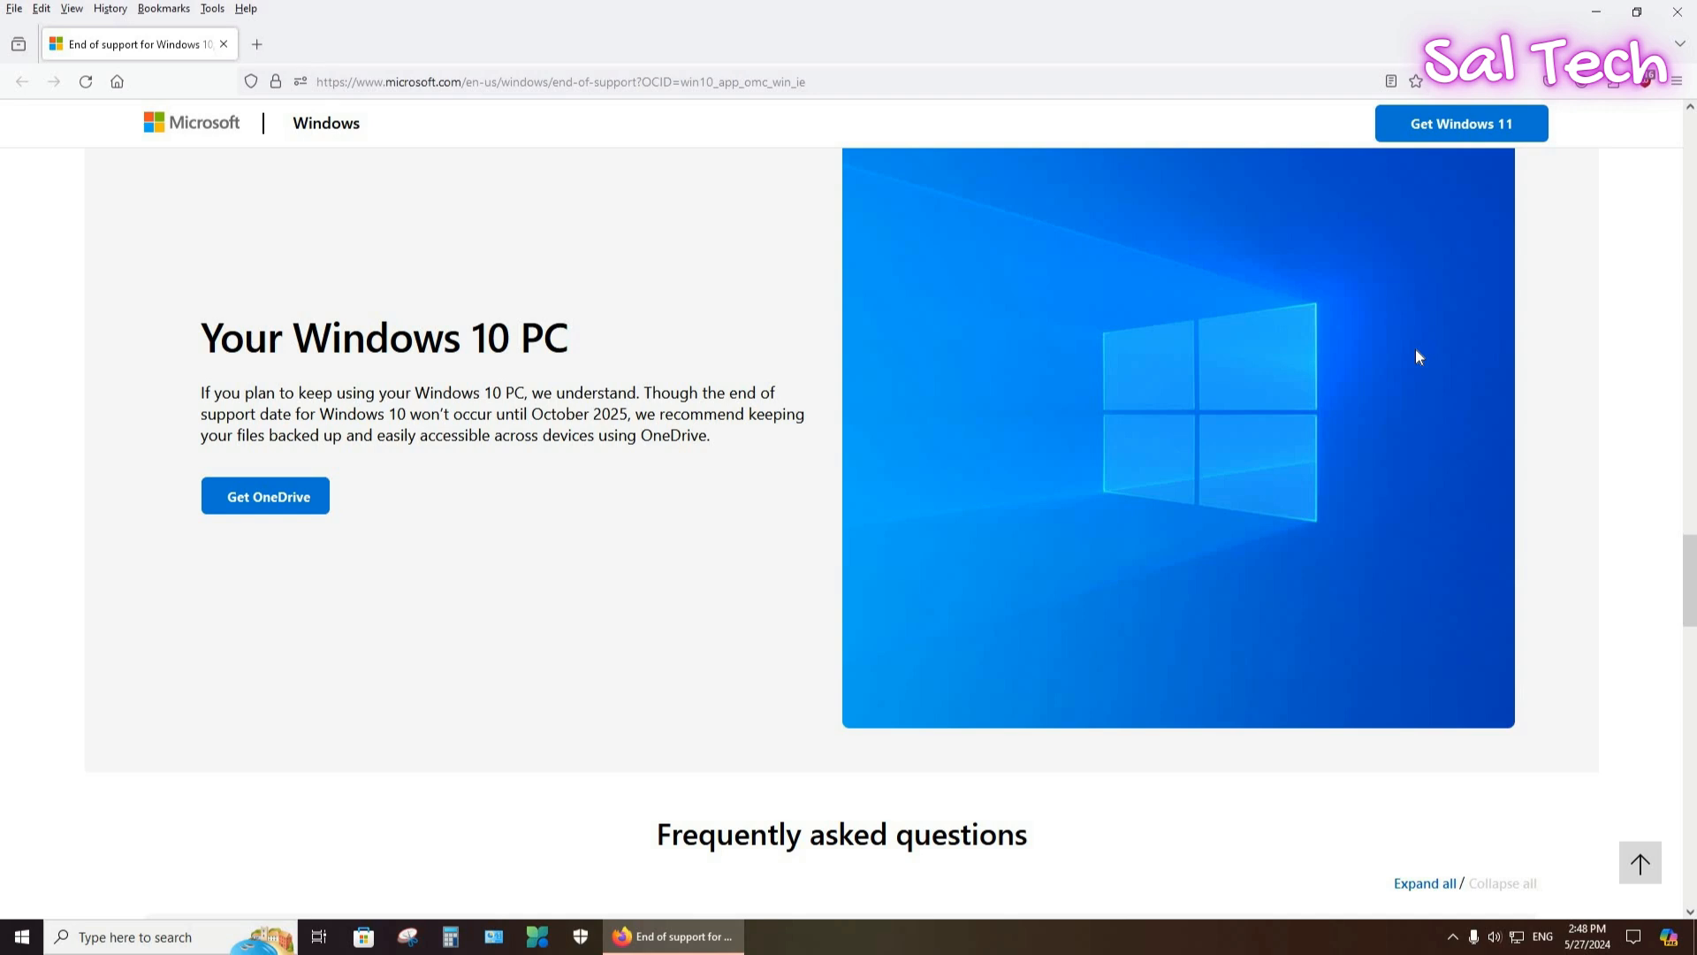
pyautogui.moveTo(1216, 415)
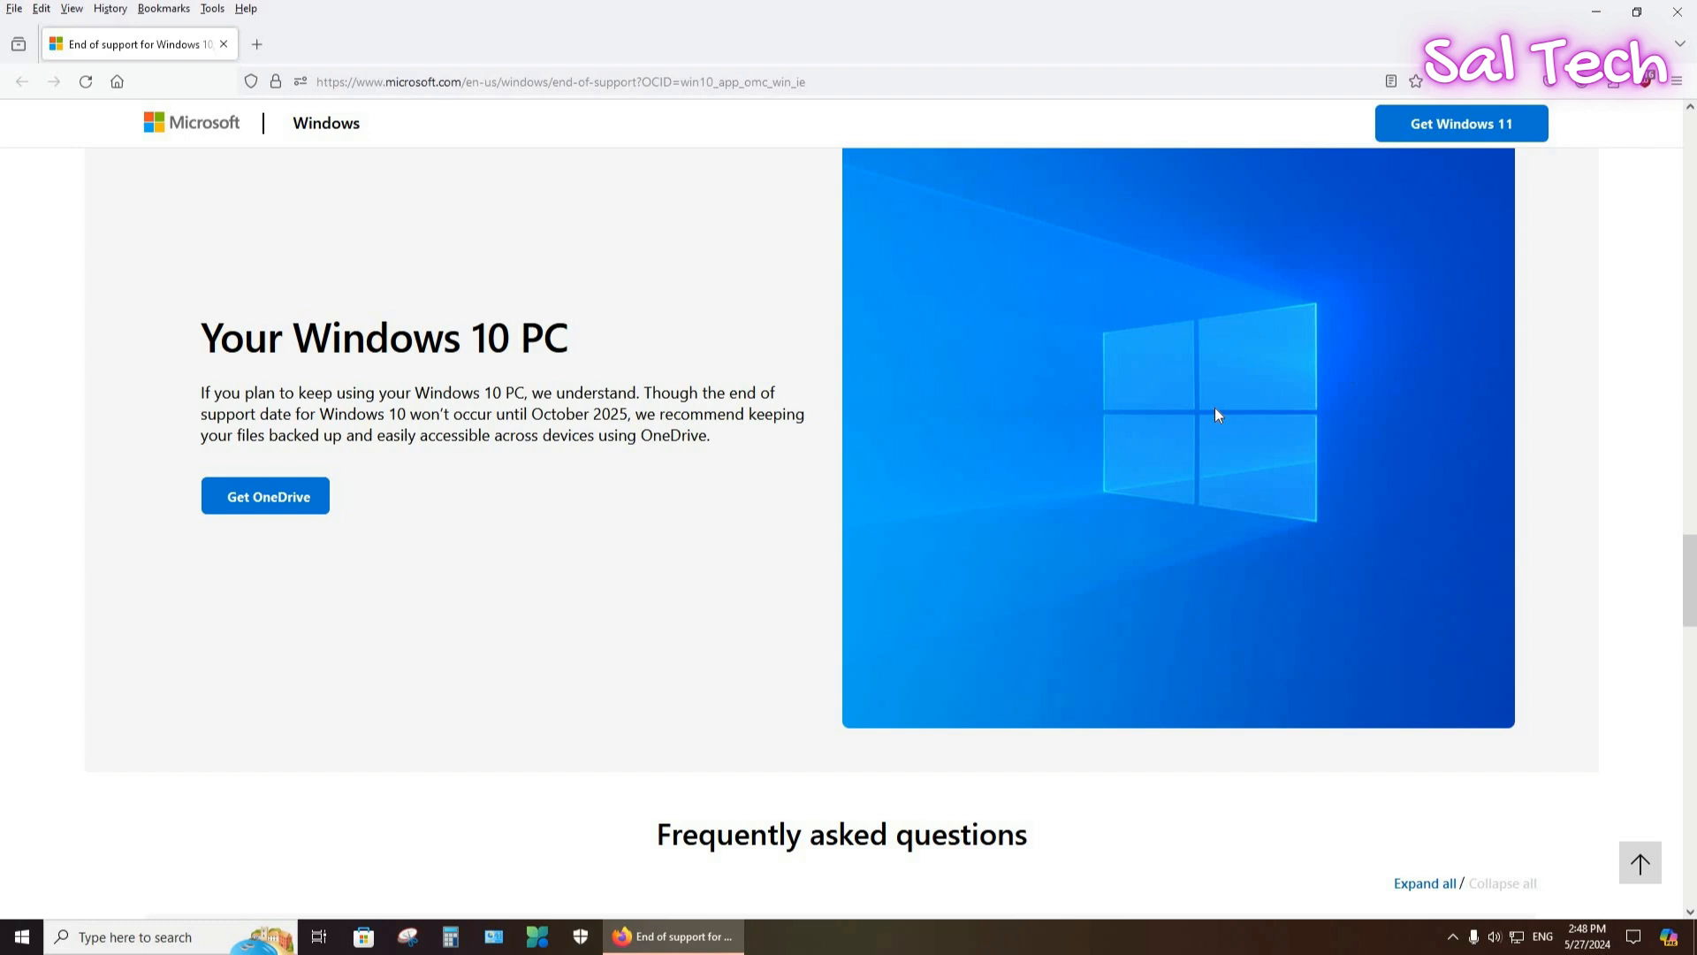
pyautogui.scroll(-3)
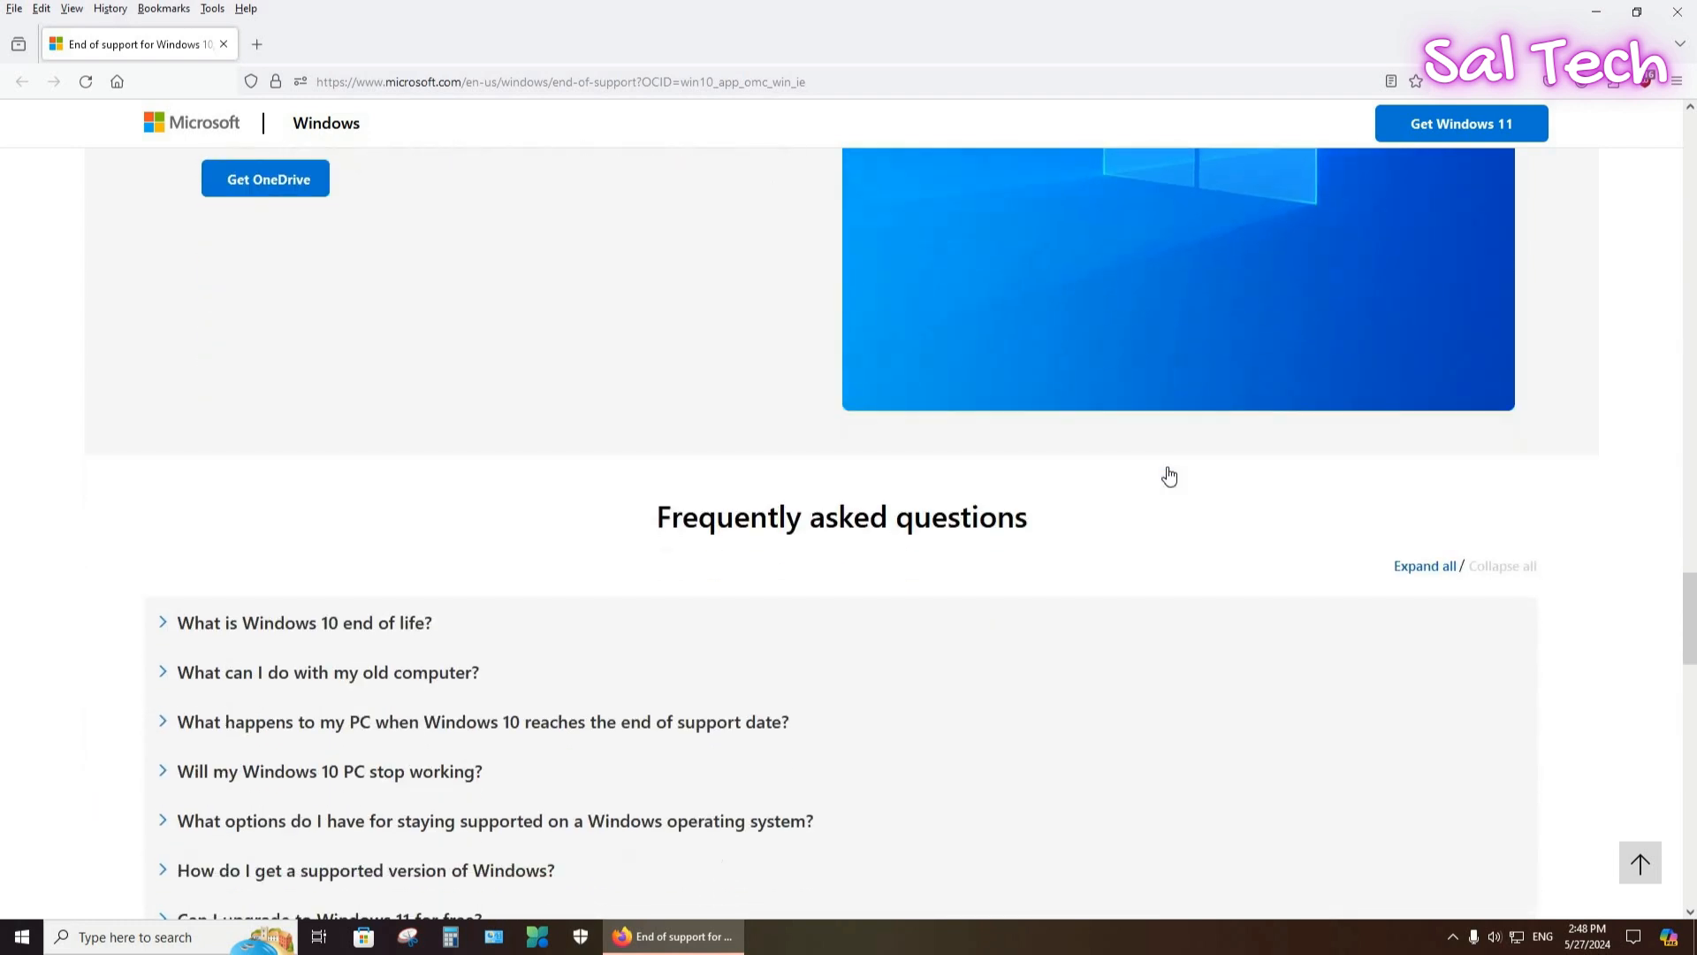
pyautogui.scroll(-3)
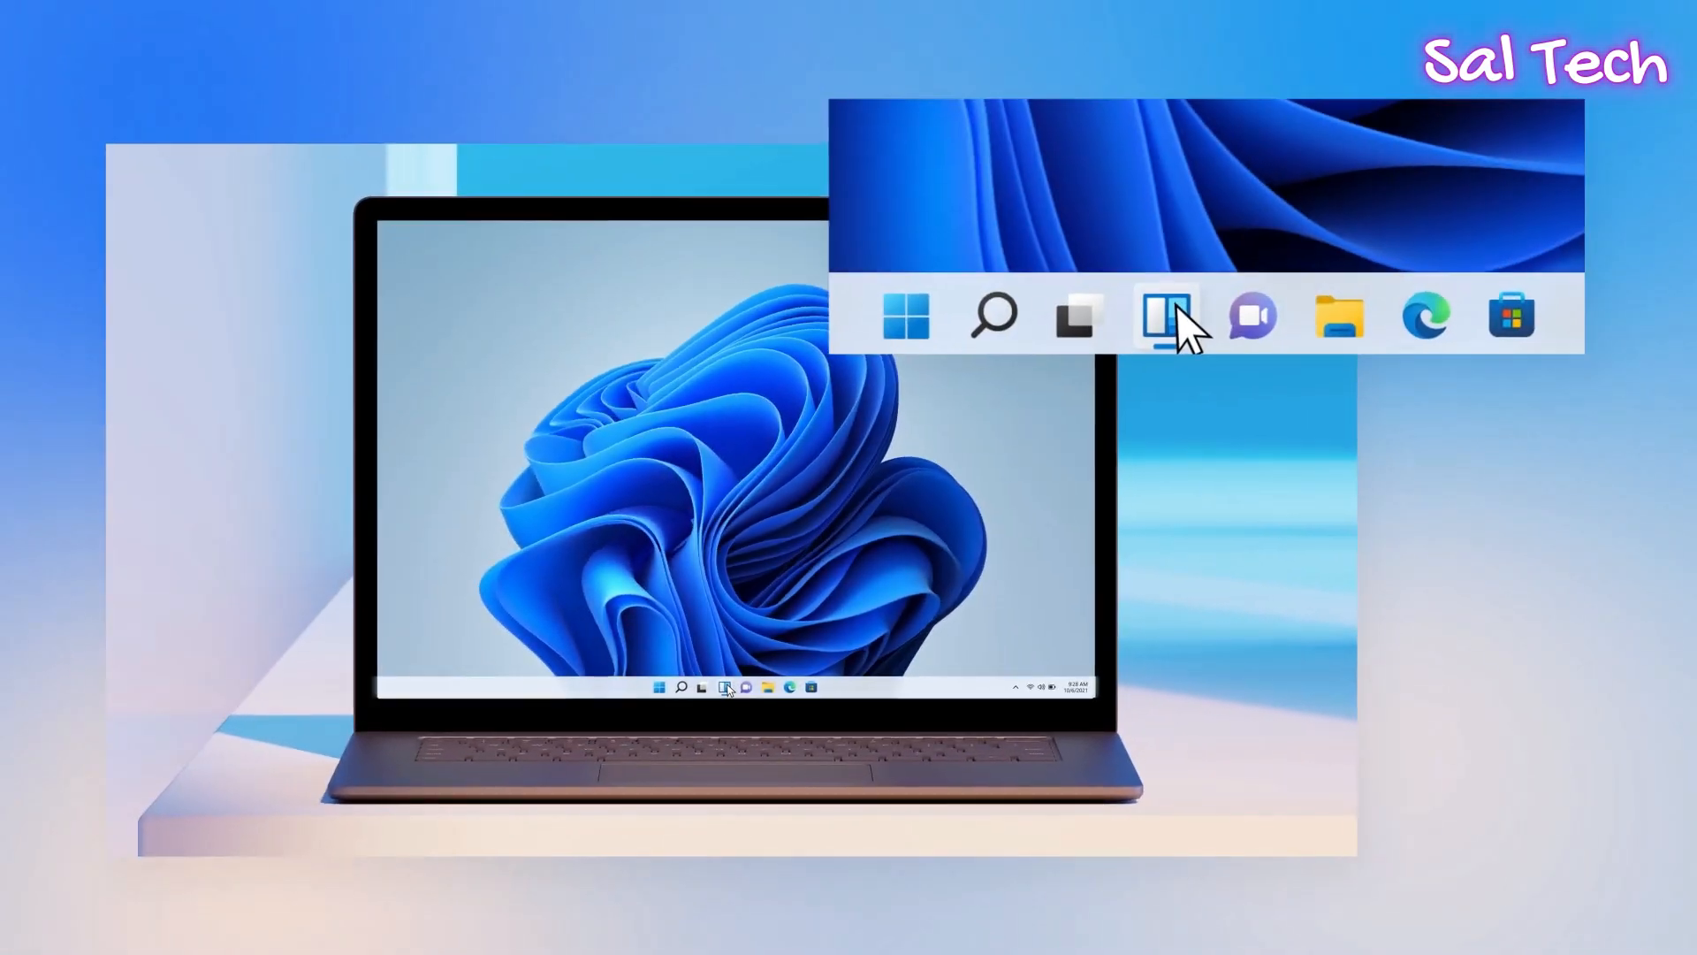
# Run PC Health Check, sign in to the Microsoft account, then open Windows Update.
pyautogui.click(761, 688)
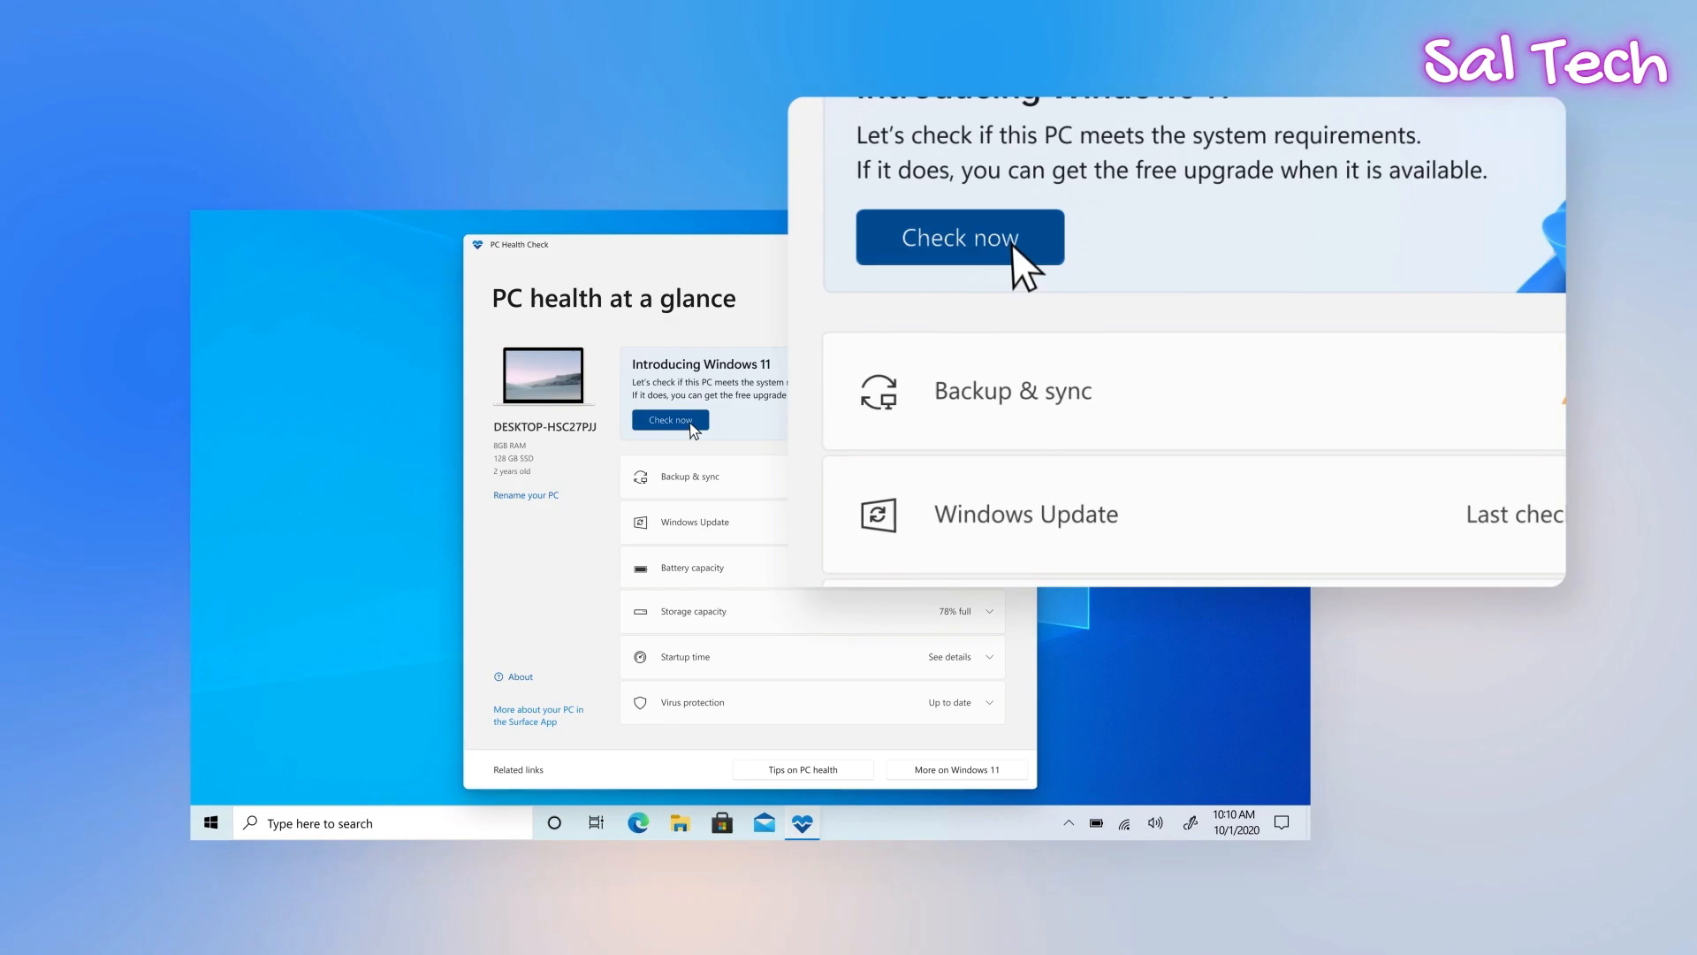
pyautogui.click(638, 823)
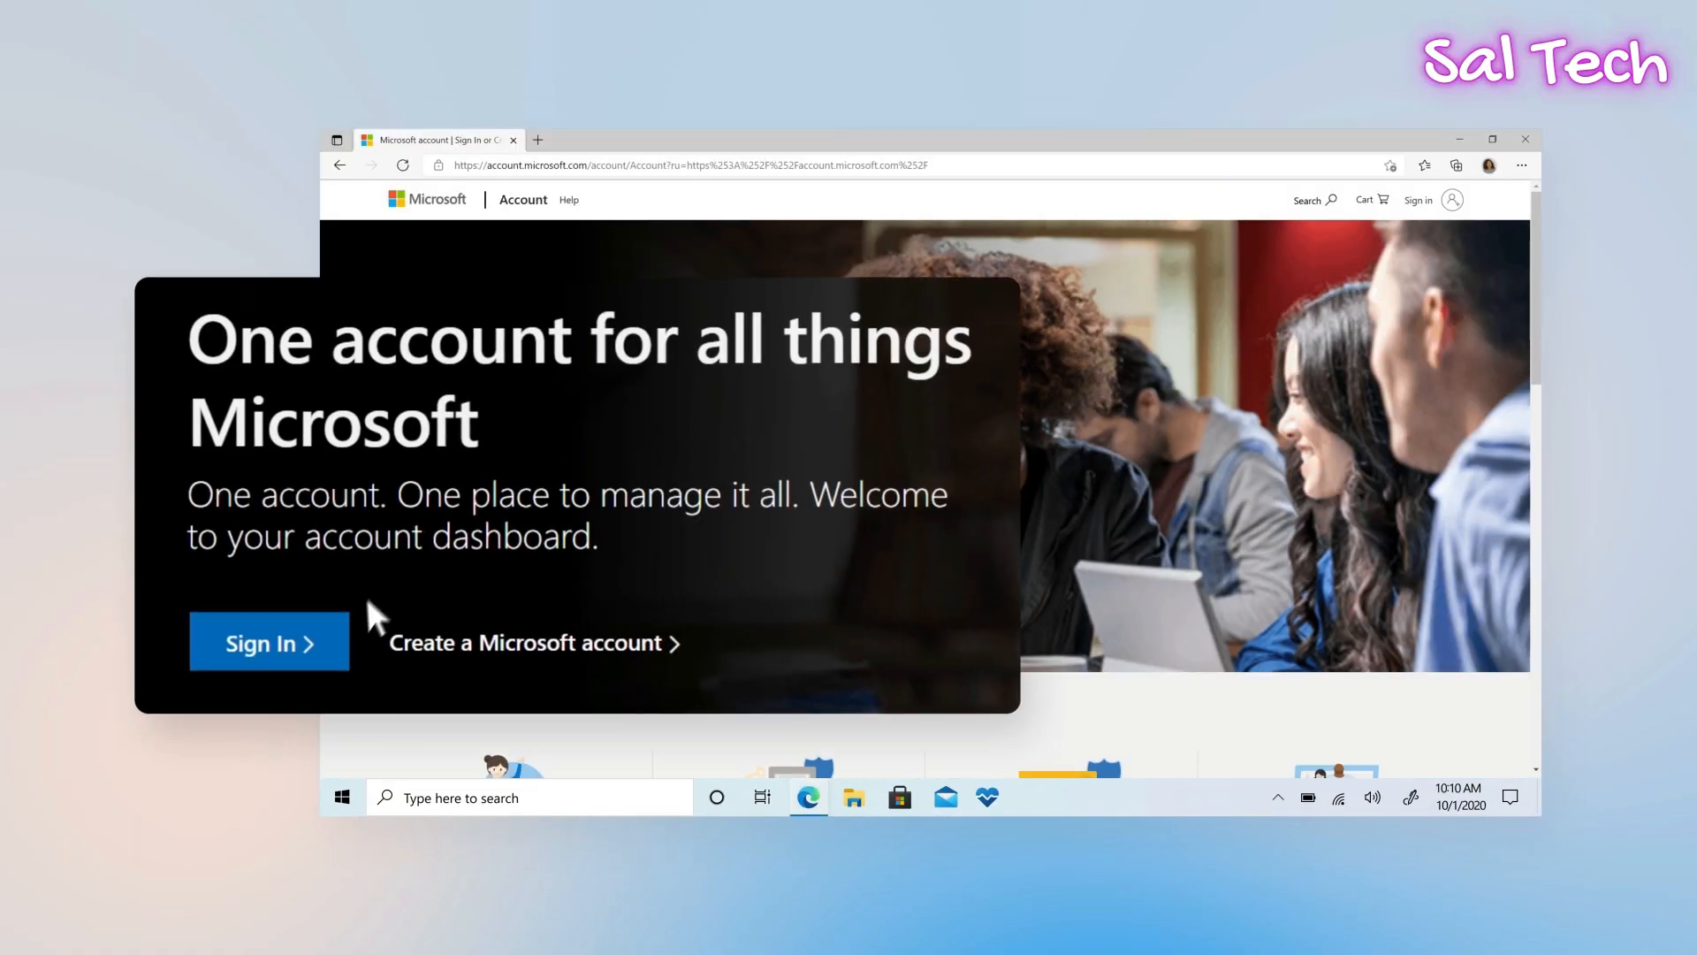
pyautogui.click(267, 640)
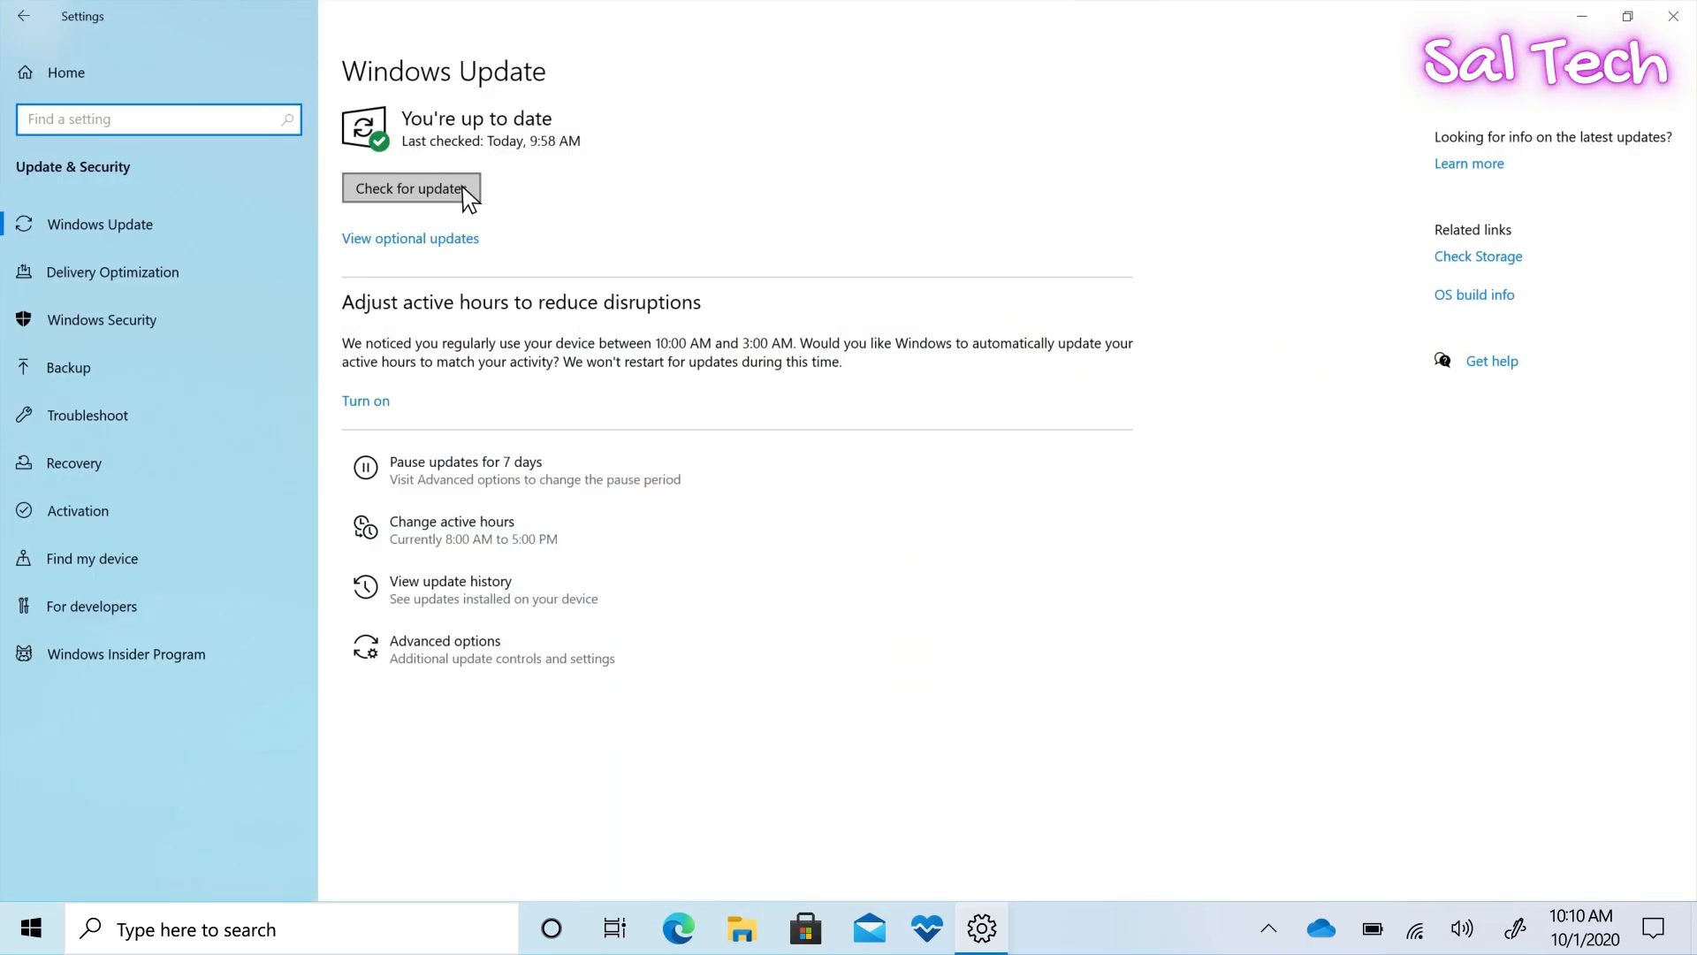
# Check for updates on the Windows Update page, then close Settings.
pyautogui.click(411, 188)
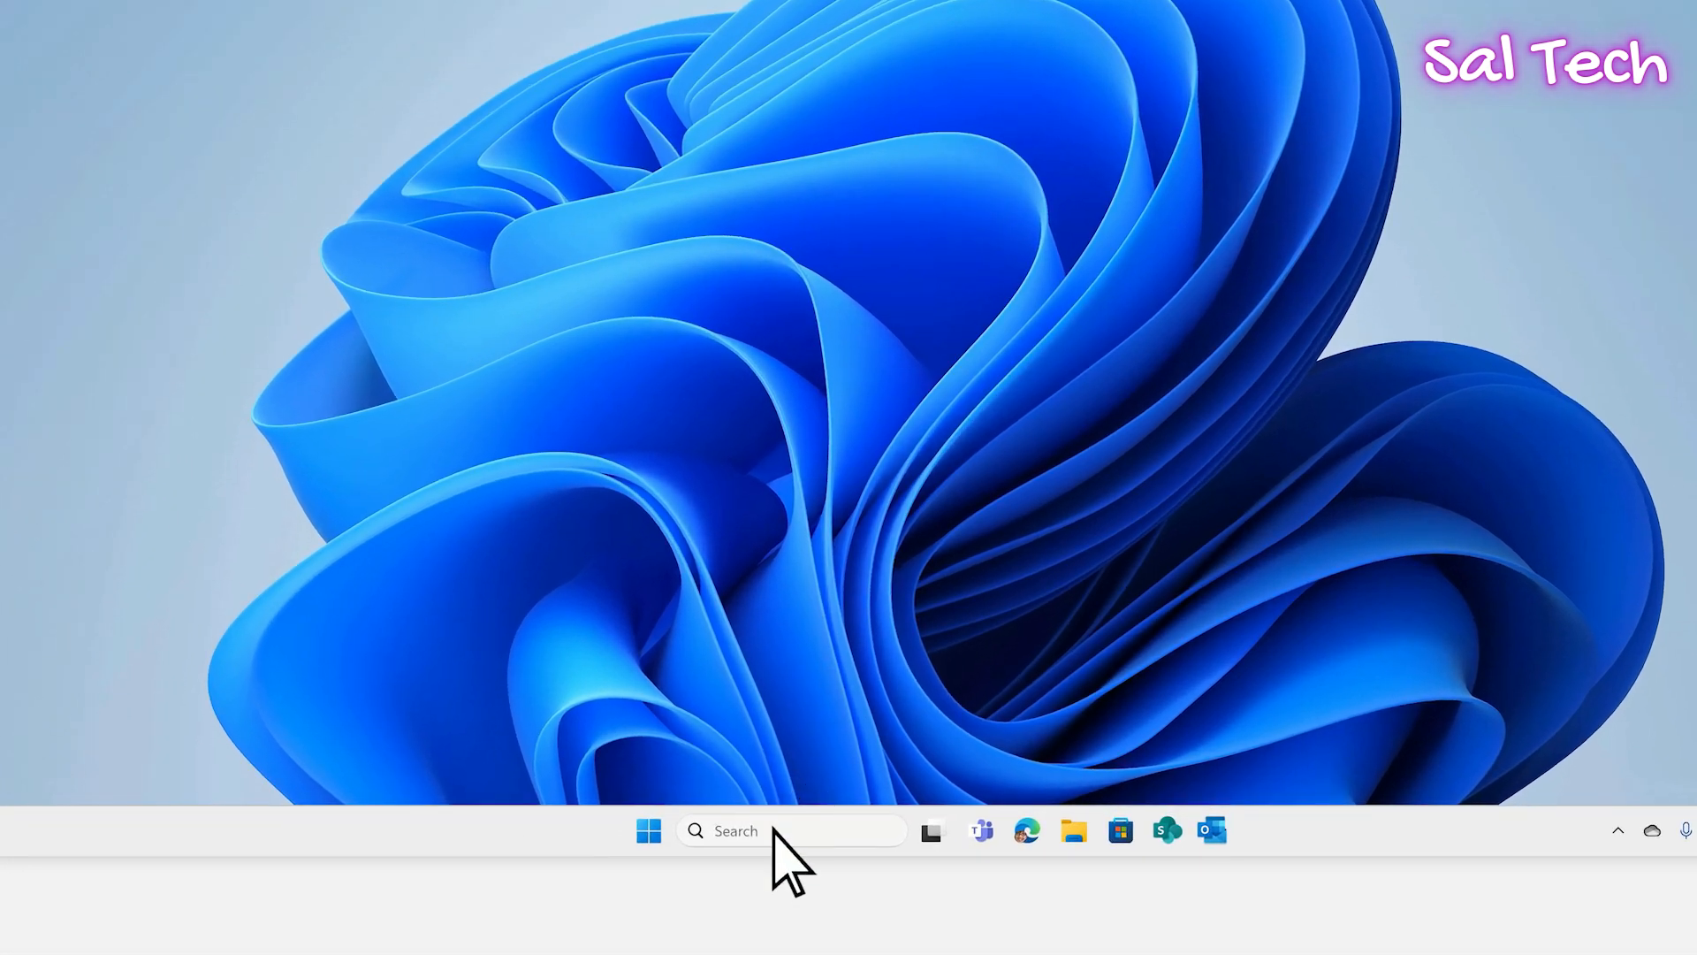
# Search for 'windows backup', keep Credentials syncing on, and start the cloud backup.
pyautogui.write('windows backup')
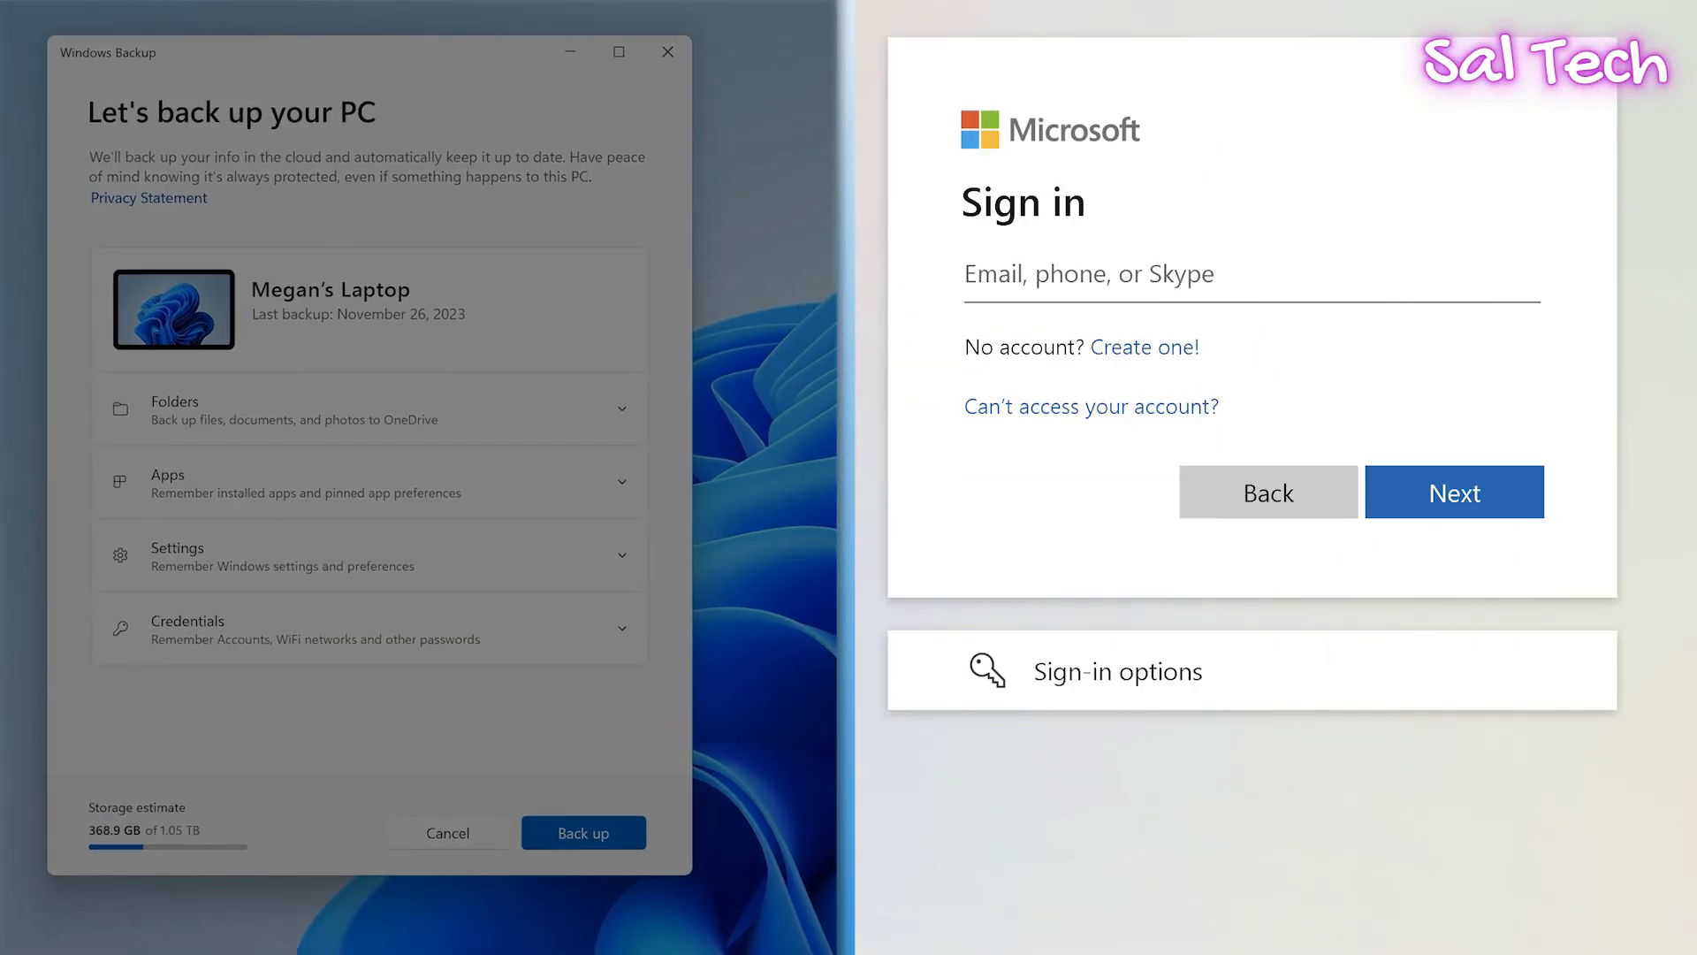
pyautogui.moveTo(1023, 517)
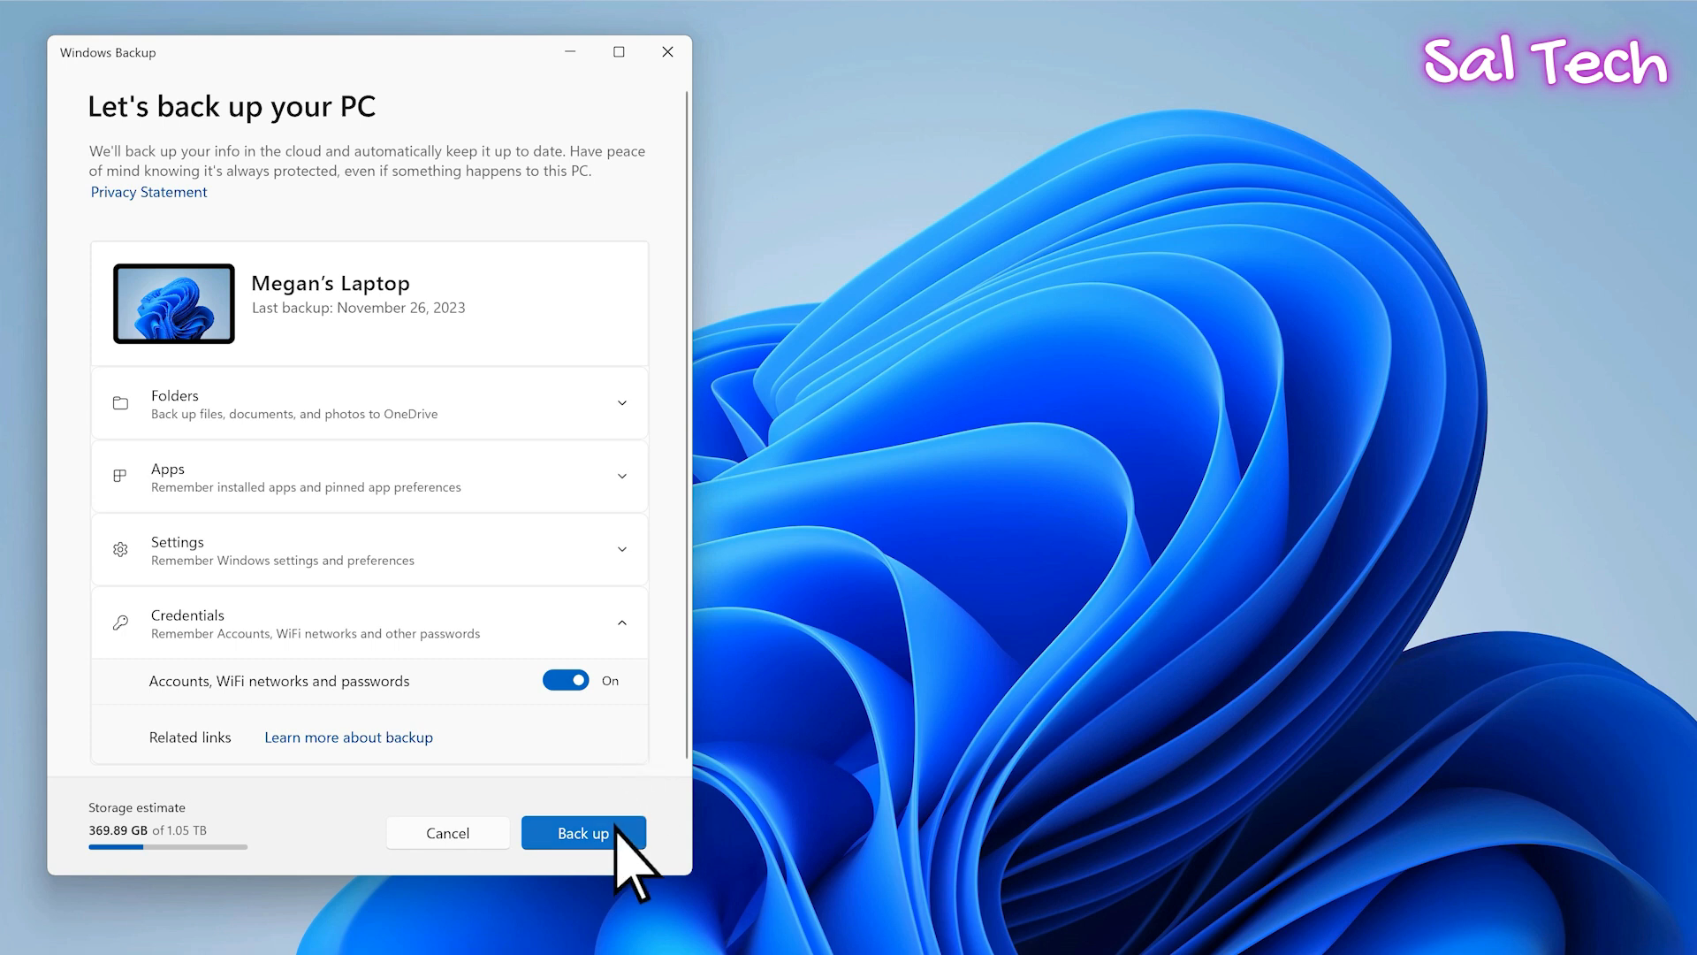
pyautogui.click(582, 832)
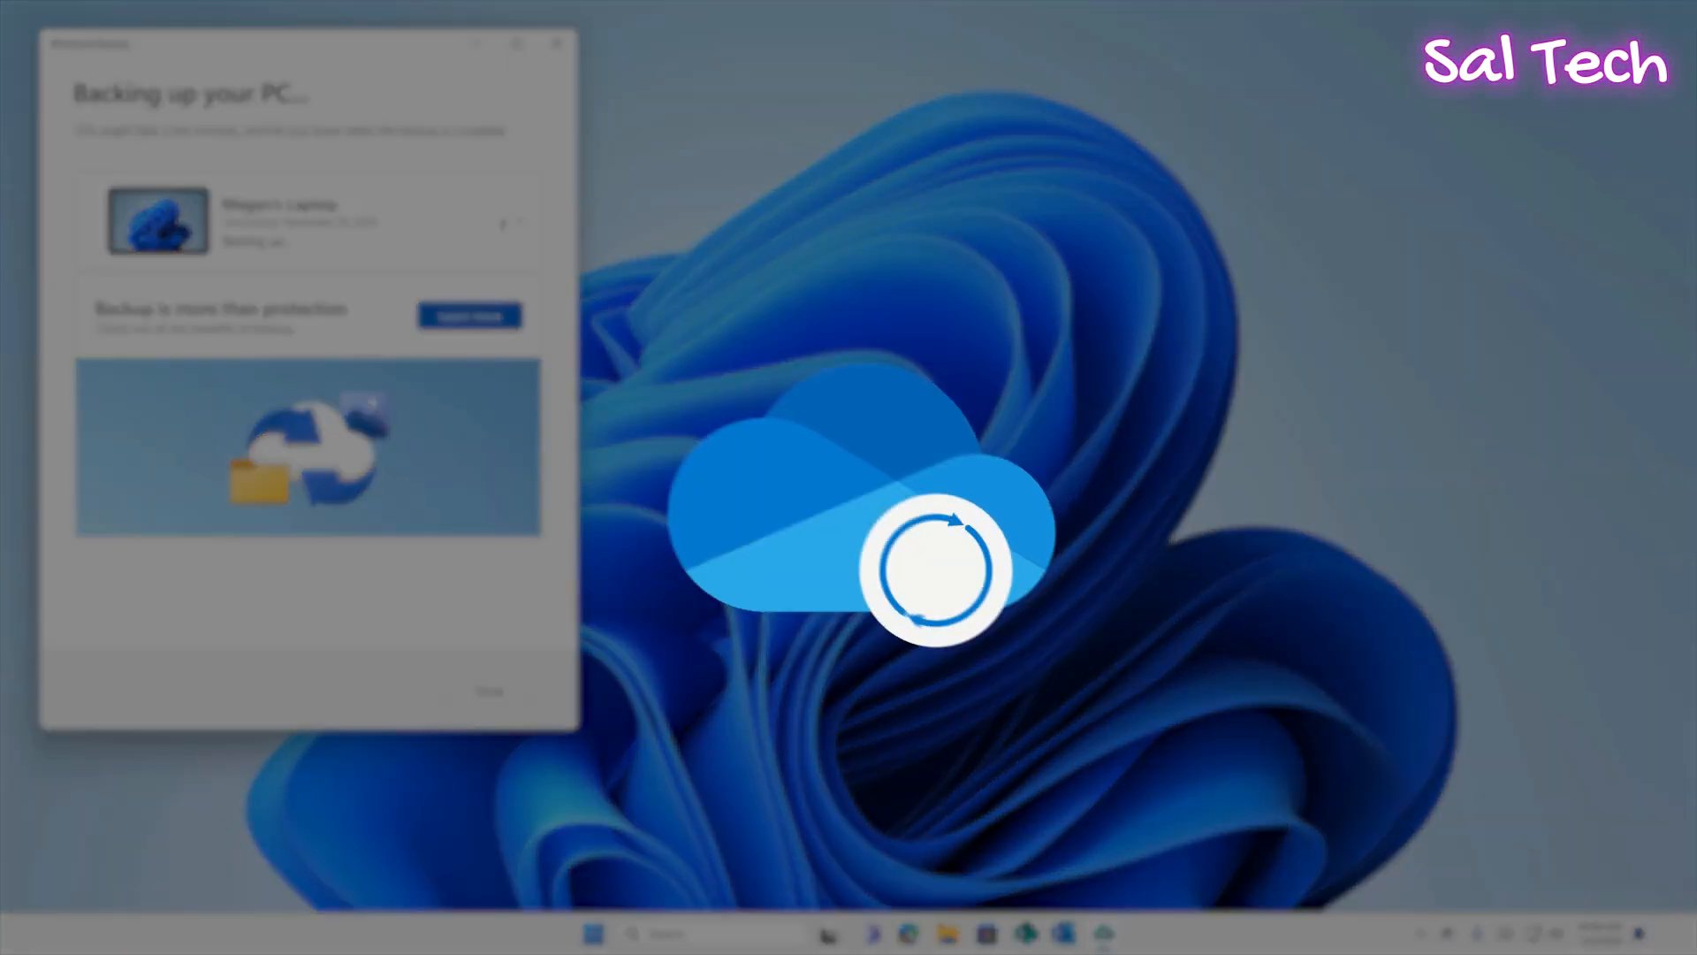